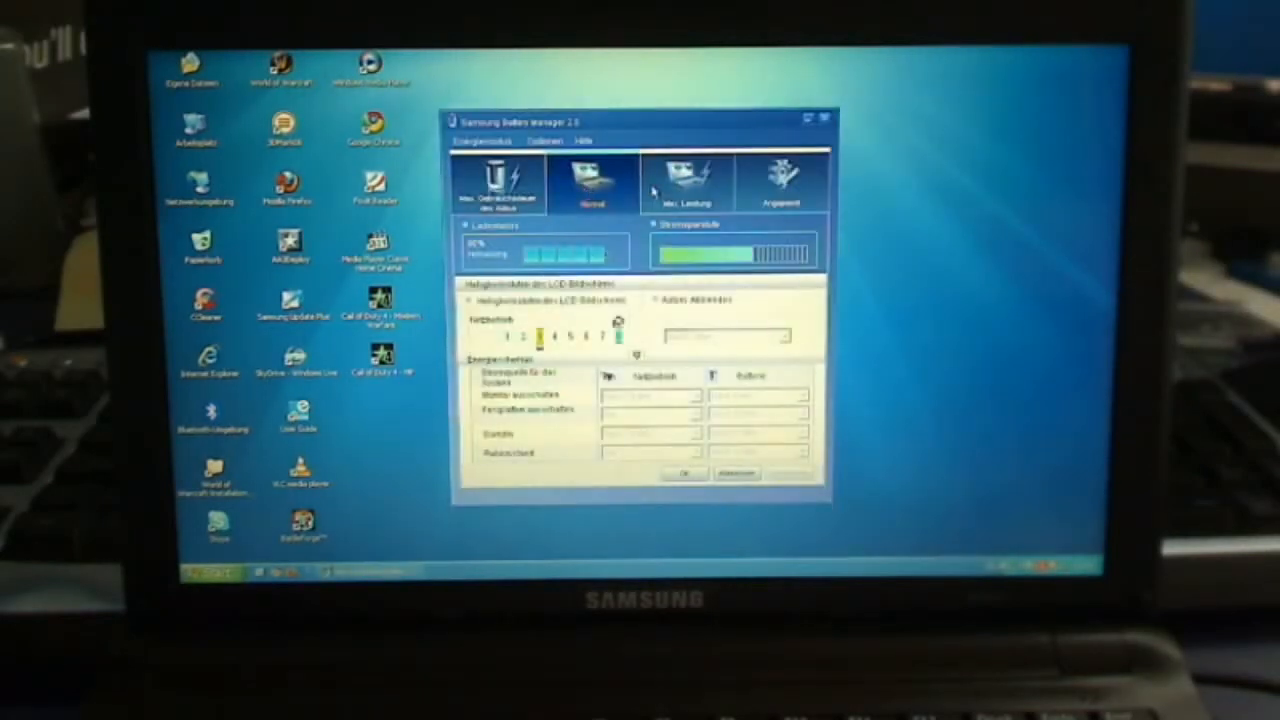
Apply the maximum-speed power mode in Samsung Battery Manager.
{"action": "left_click", "coordinate": [686, 180]}
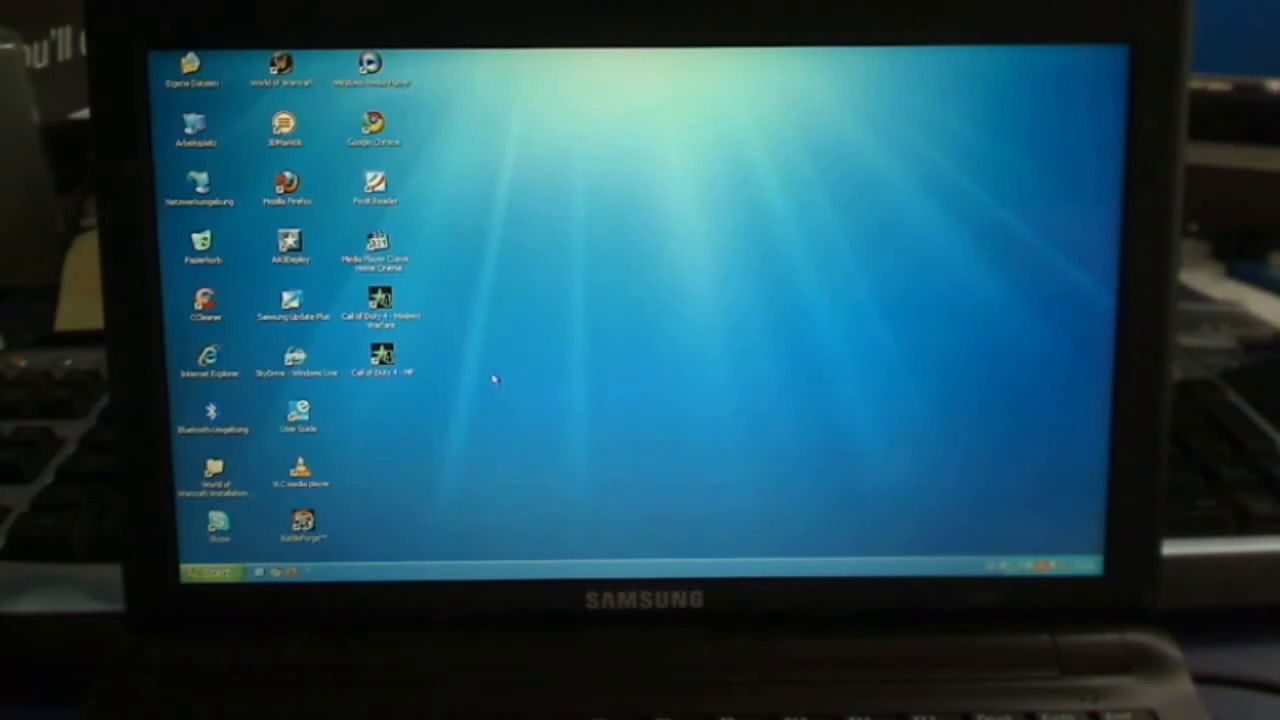
{"action": "mouse_move", "coordinate": [620, 316]}
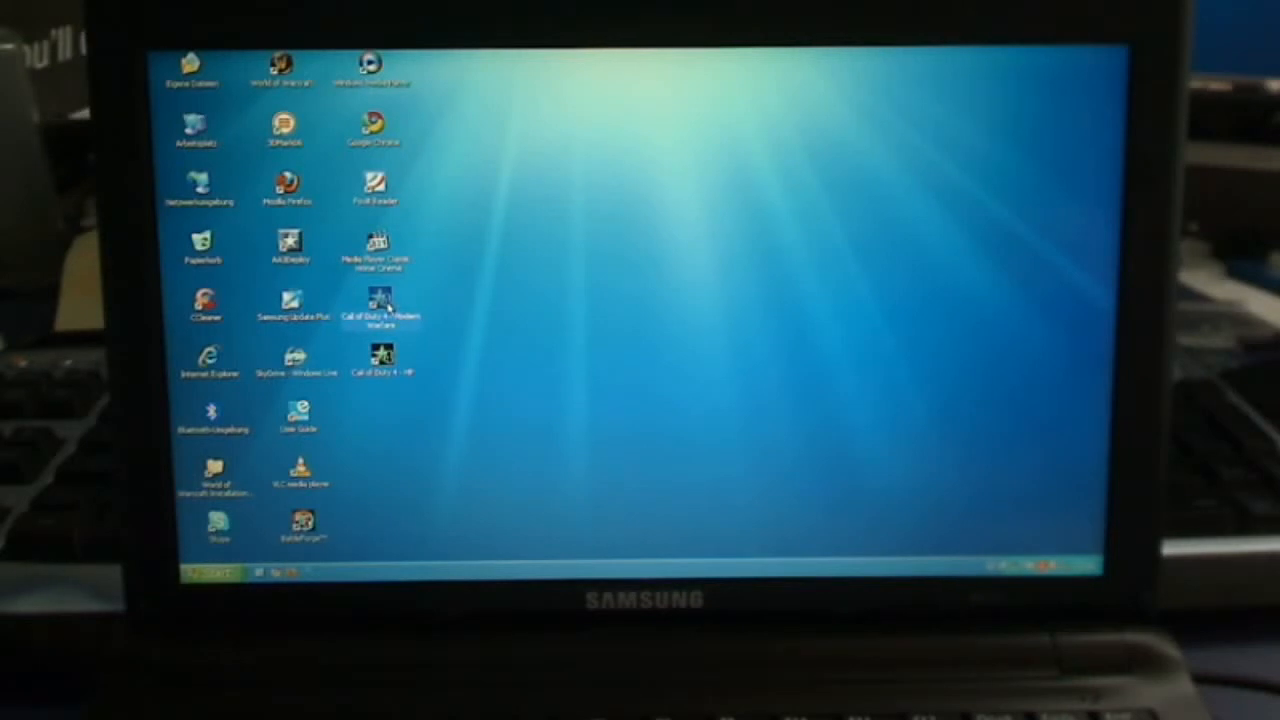
Launch Call of Duty 4: Modern Warfare from its desktop shortcut.
{"action": "double_click", "coordinate": [384, 300]}
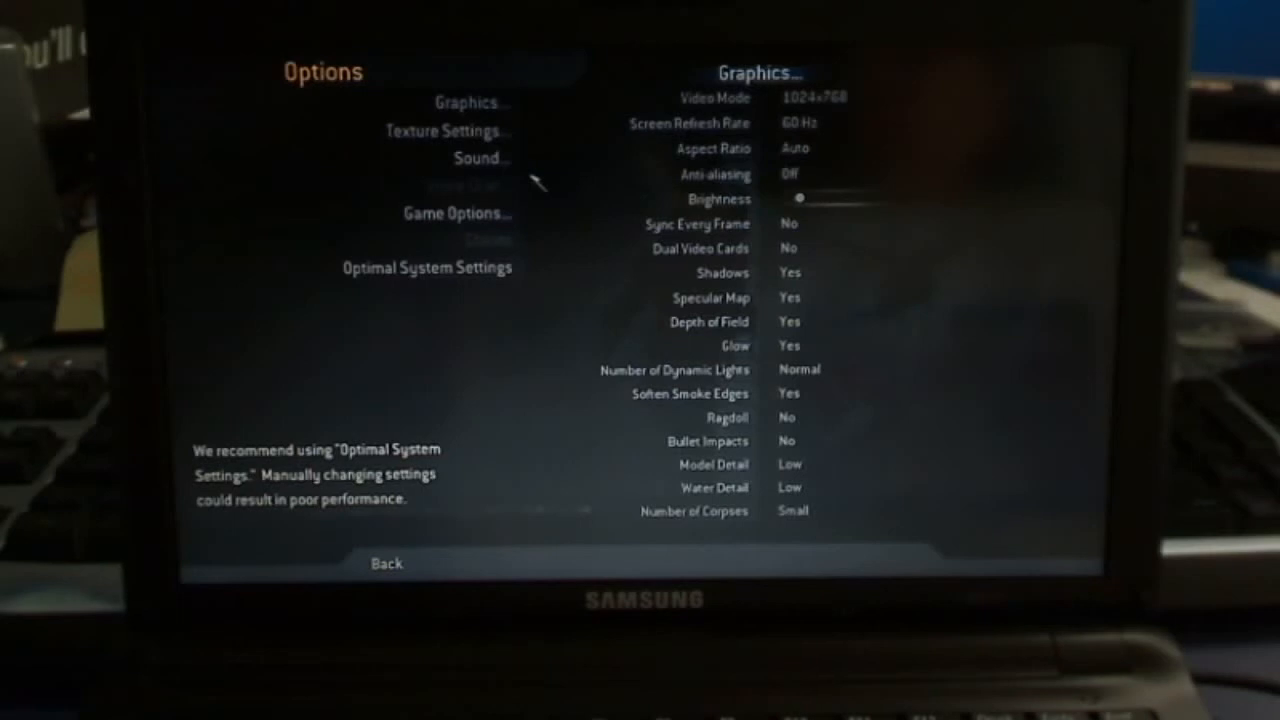
Review the Texture Settings page, then the Sound options page.
{"action": "left_click", "coordinate": [448, 130]}
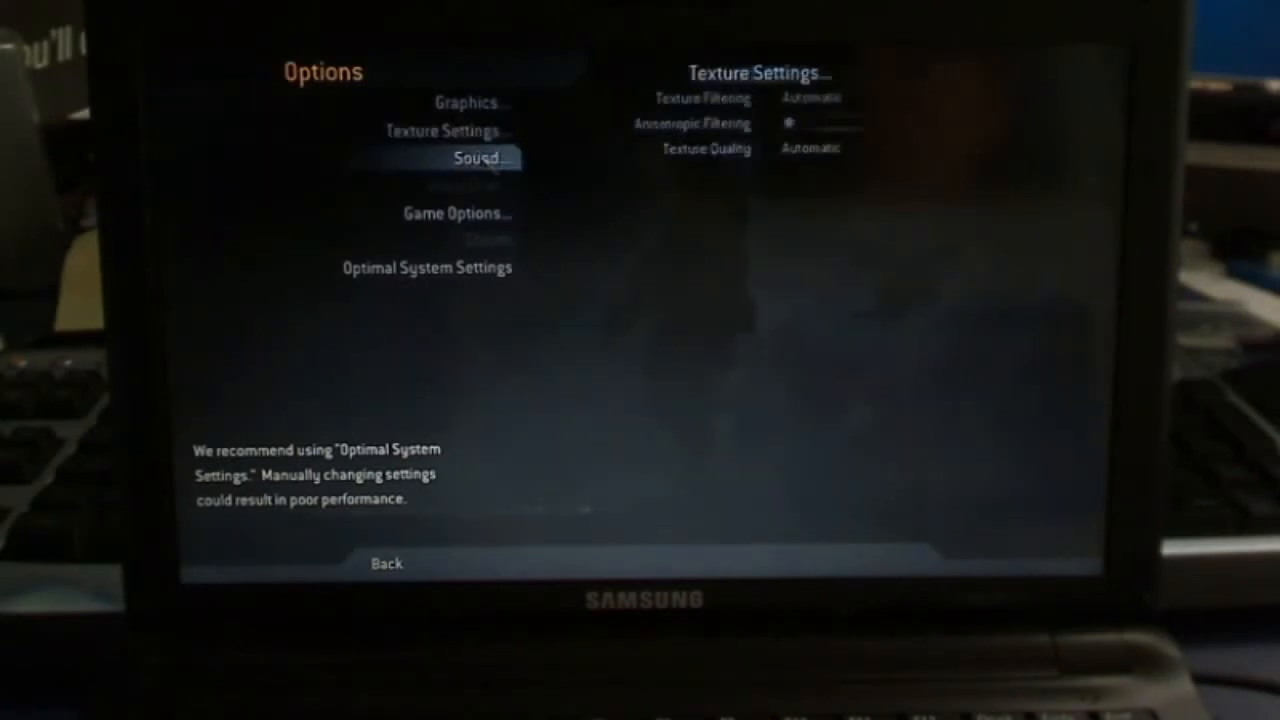
{"action": "left_click", "coordinate": [480, 158]}
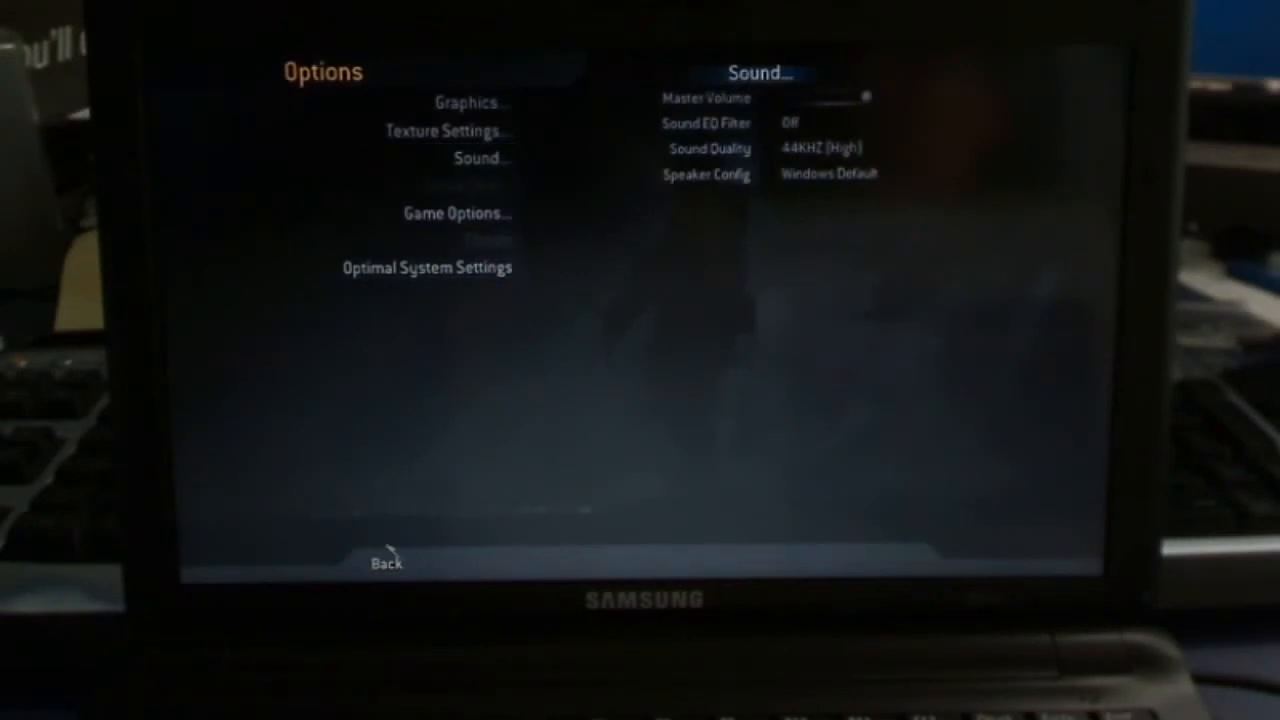
Return to the main menu and confirm resuming the saved campaign.
{"action": "left_click", "coordinate": [384, 560]}
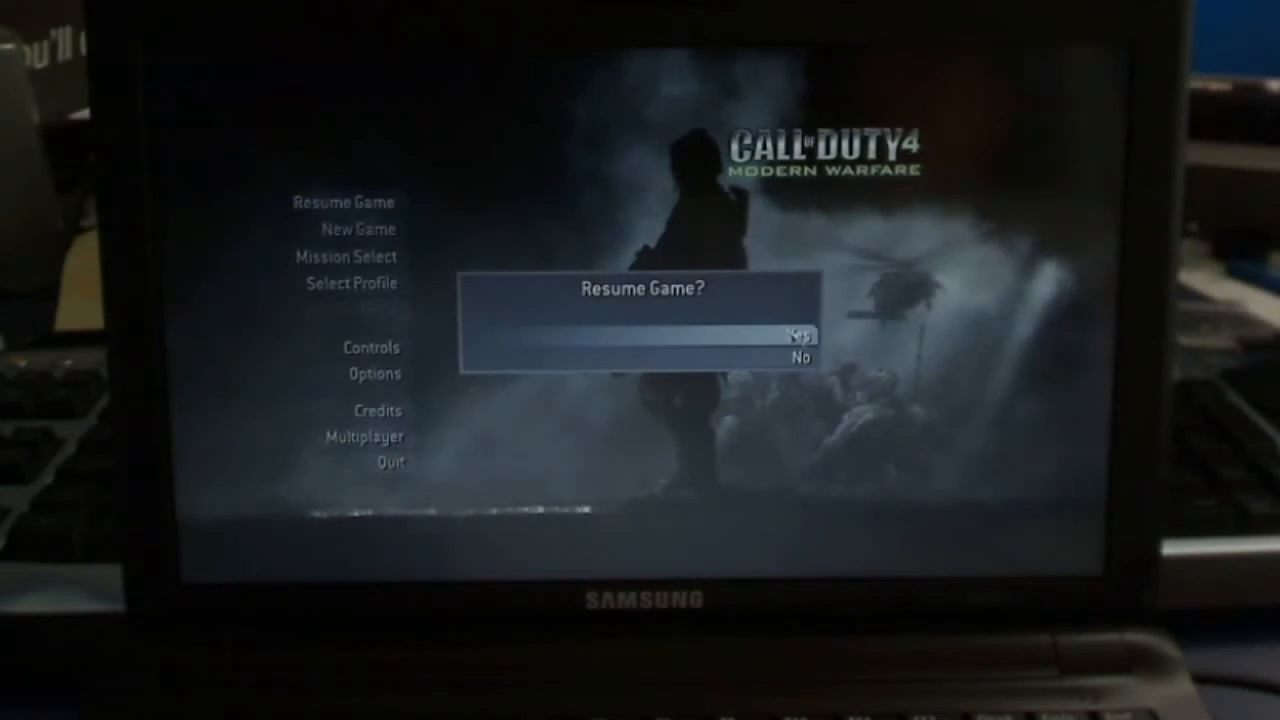
{"action": "left_click", "coordinate": [798, 336]}
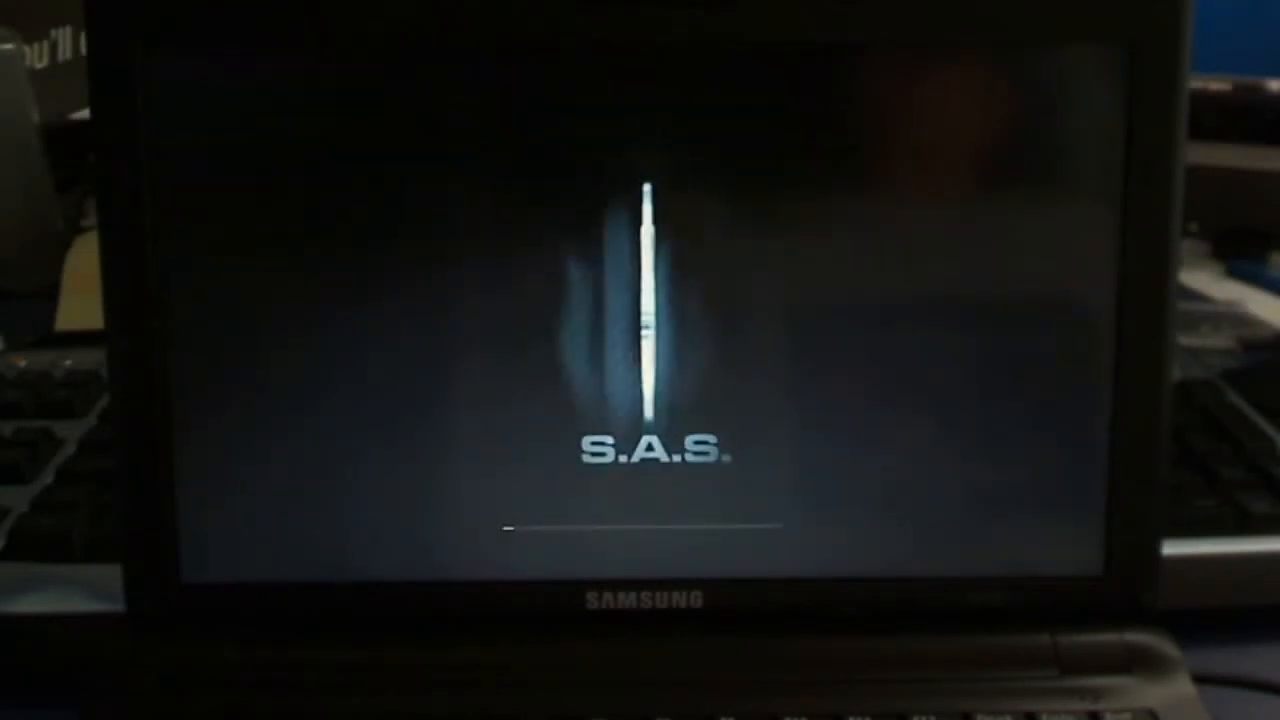